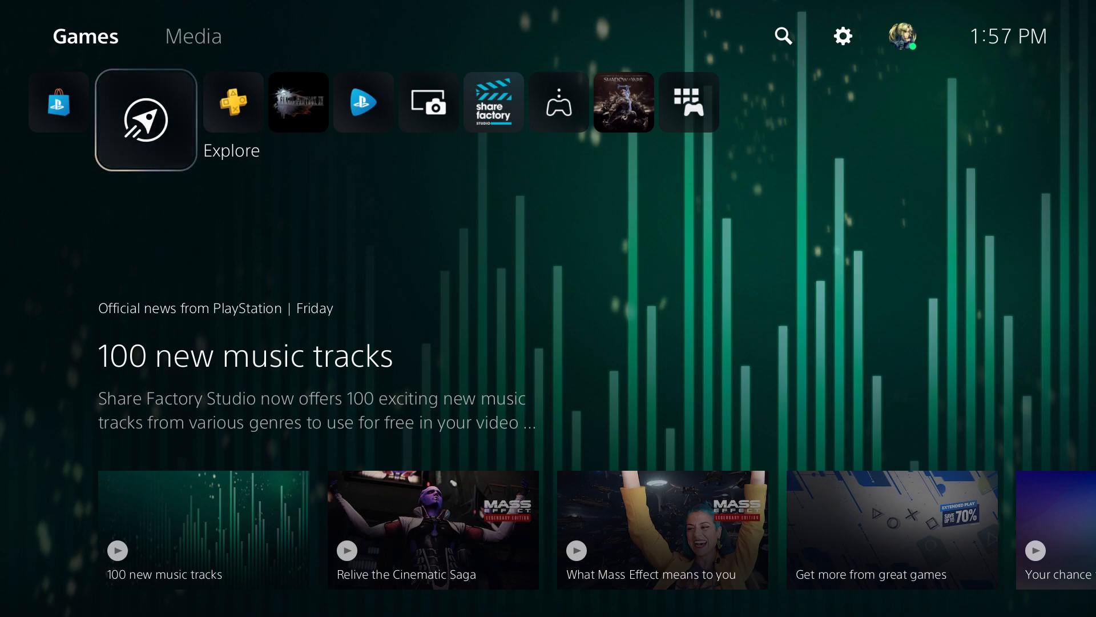
- Bring up the Control Center over the Games home screen and browse its icons
key("ps")
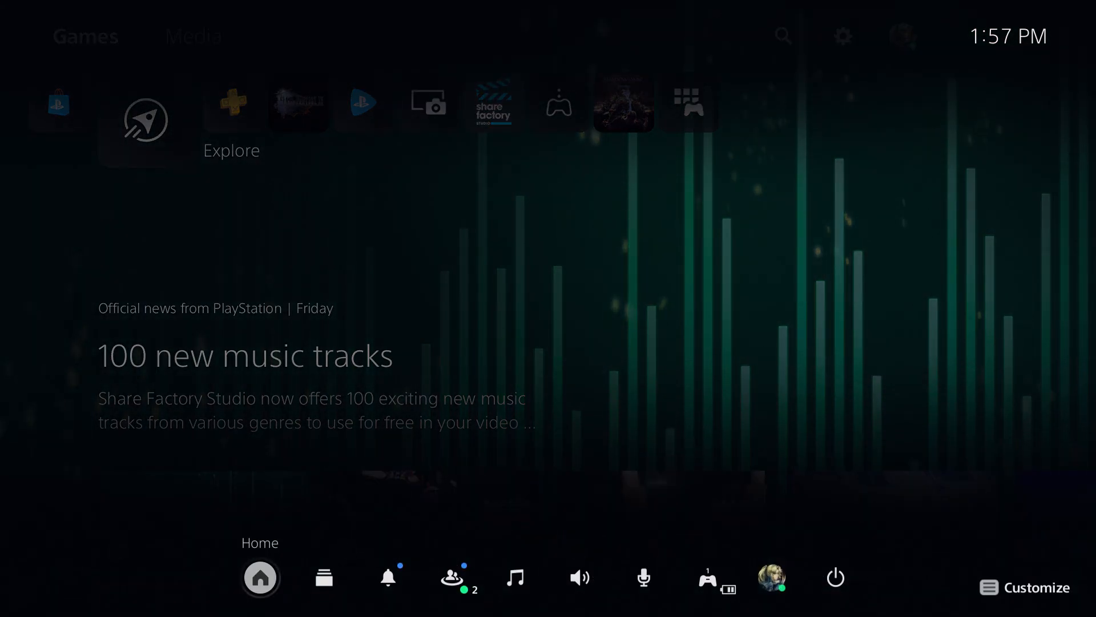
mouse_move(323, 578)
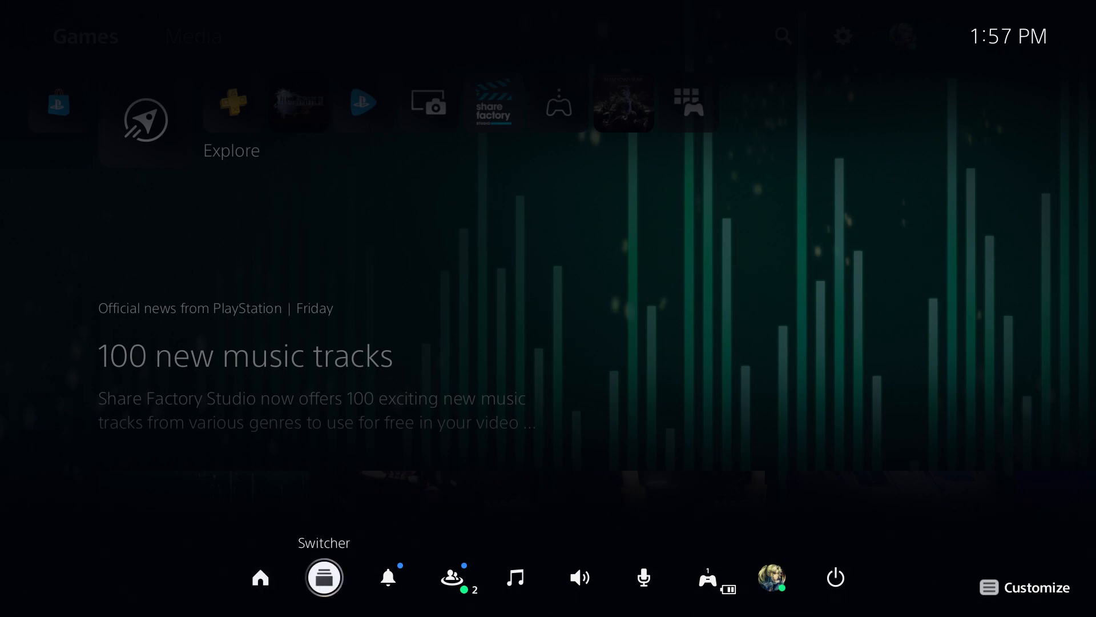
mouse_move(580, 578)
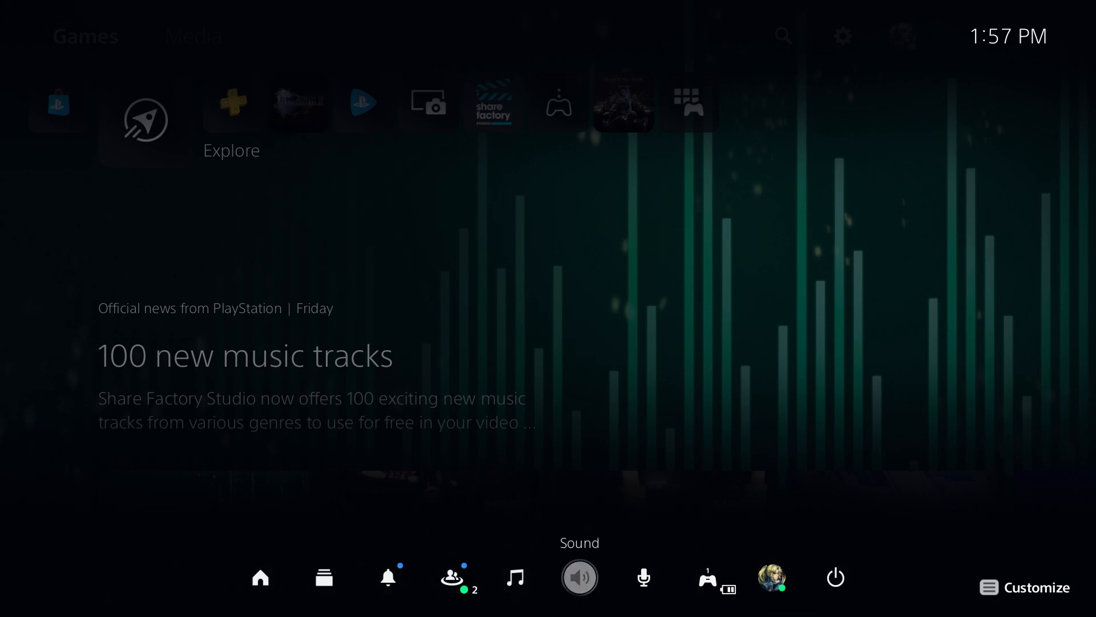
left_click(771, 578)
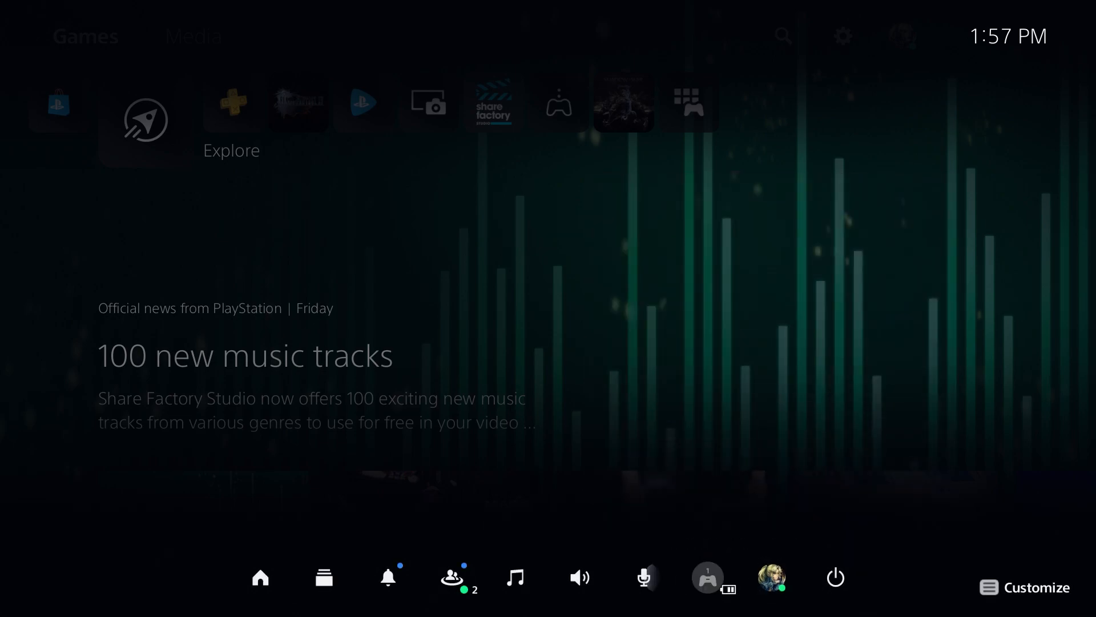
left_click(452, 578)
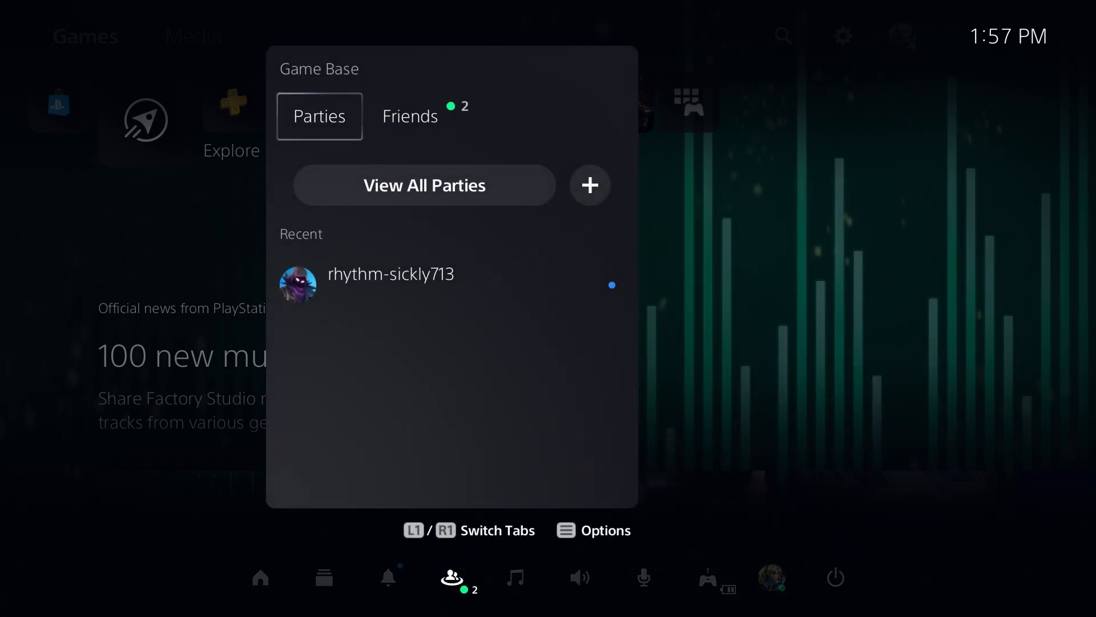
left_click(410, 117)
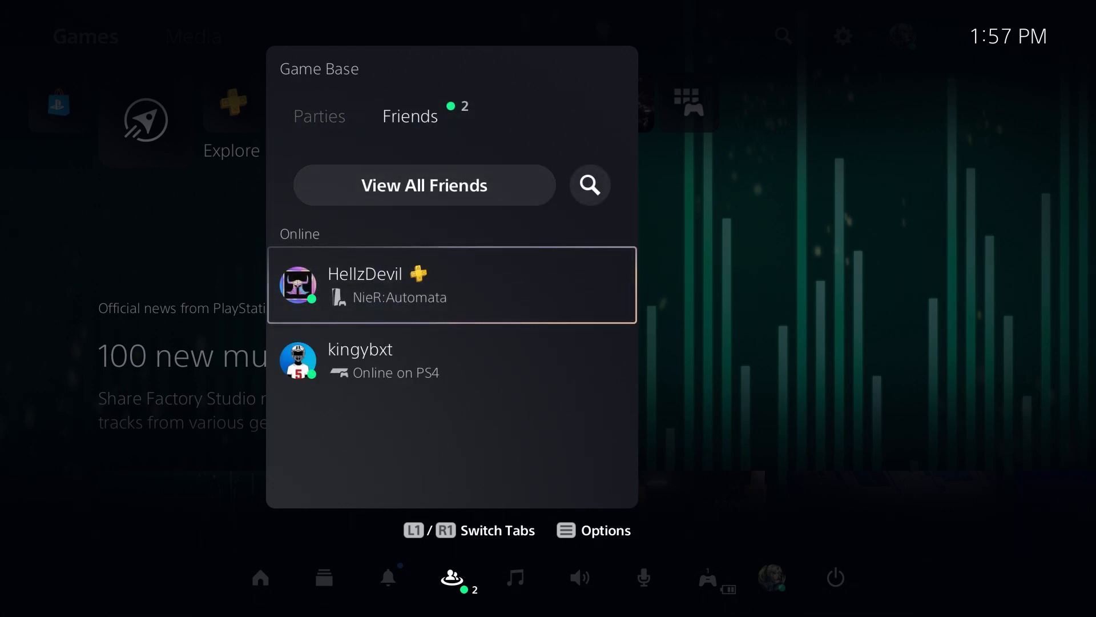
left_click(452, 284)
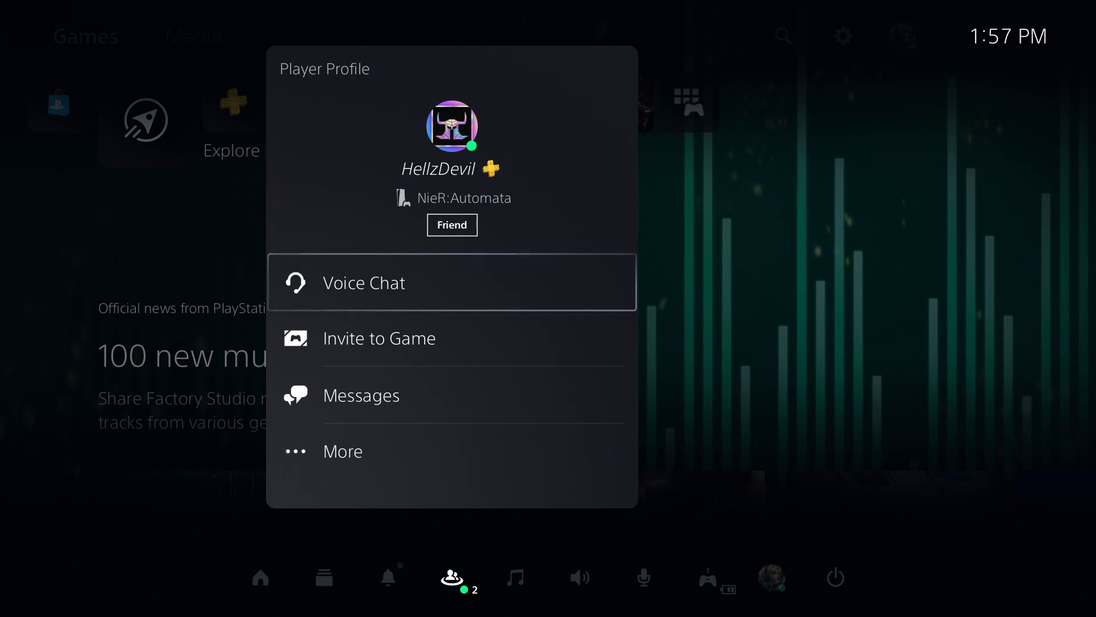
left_click(361, 394)
type("Www.discord.c")
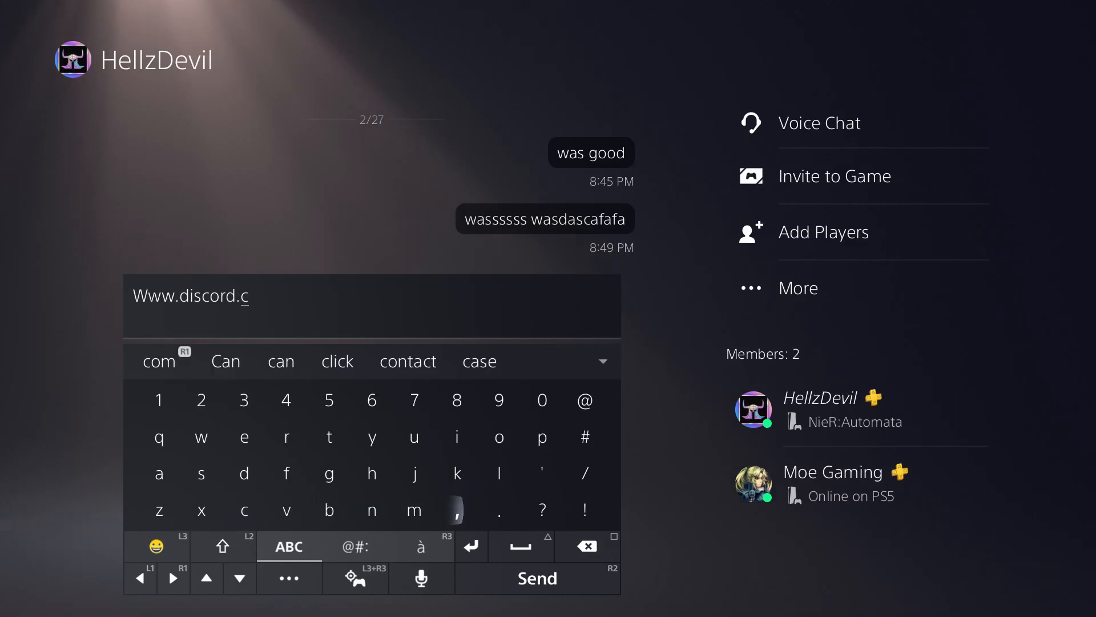
left_click(413, 509)
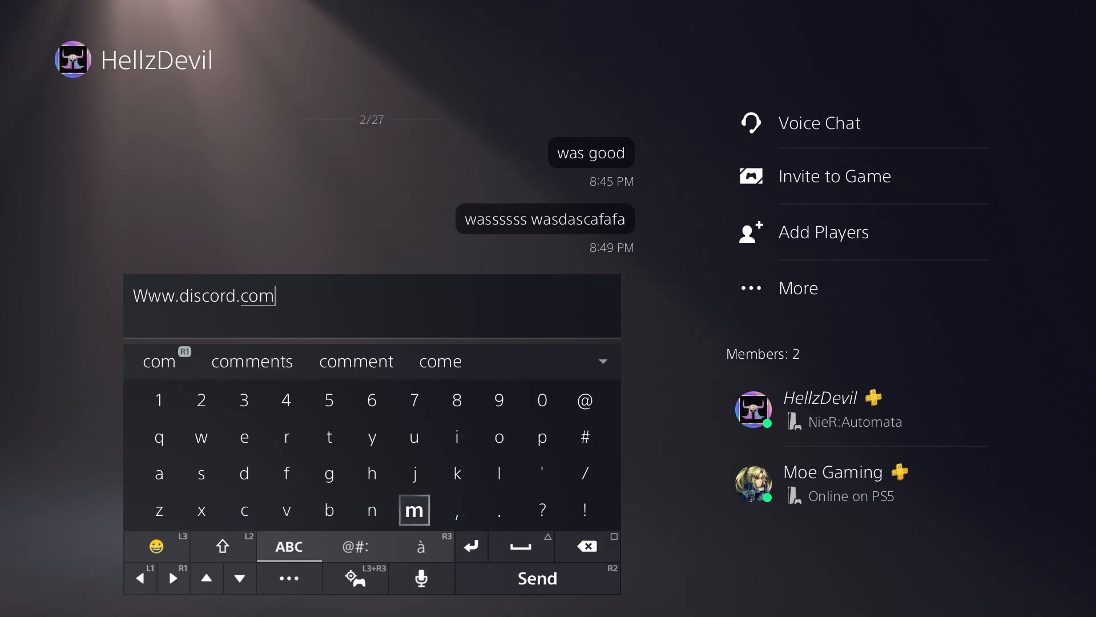
left_click(537, 578)
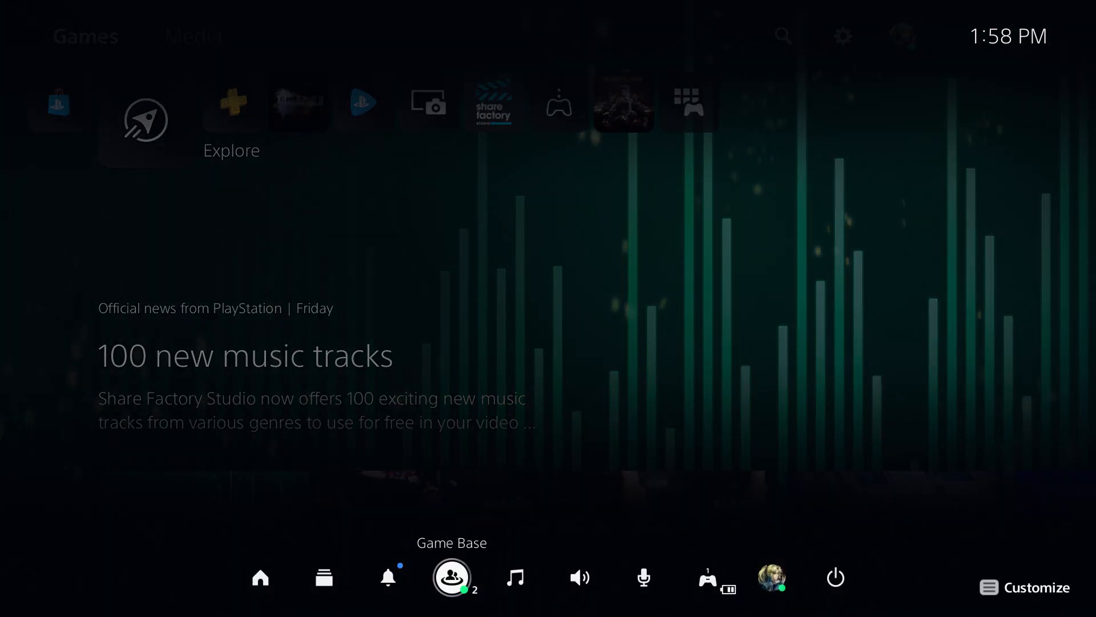
left_click(452, 577)
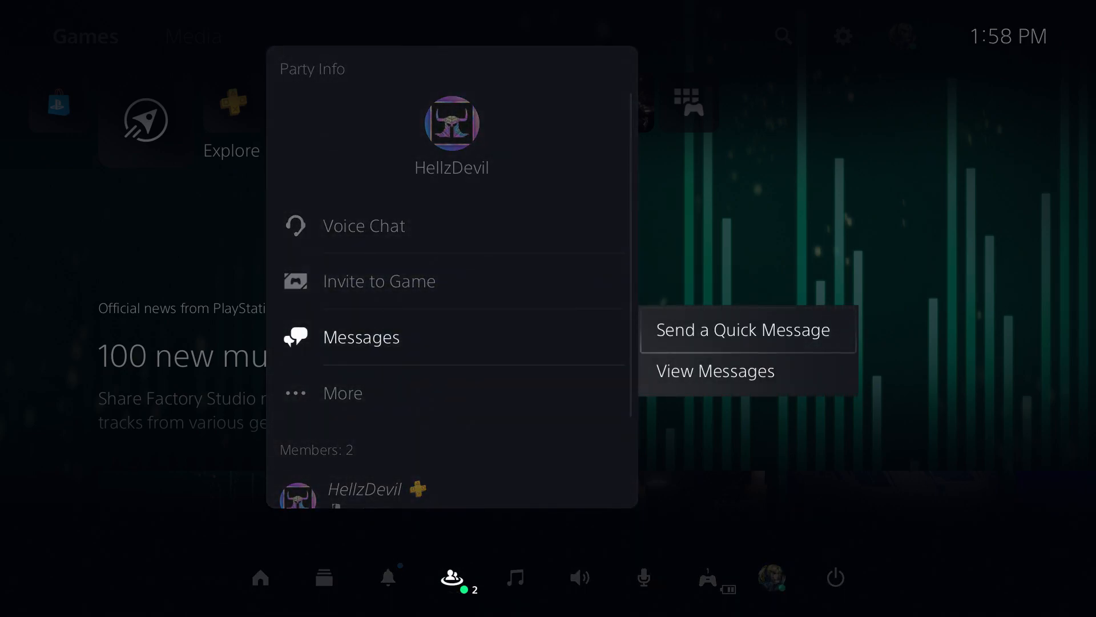
left_click(715, 370)
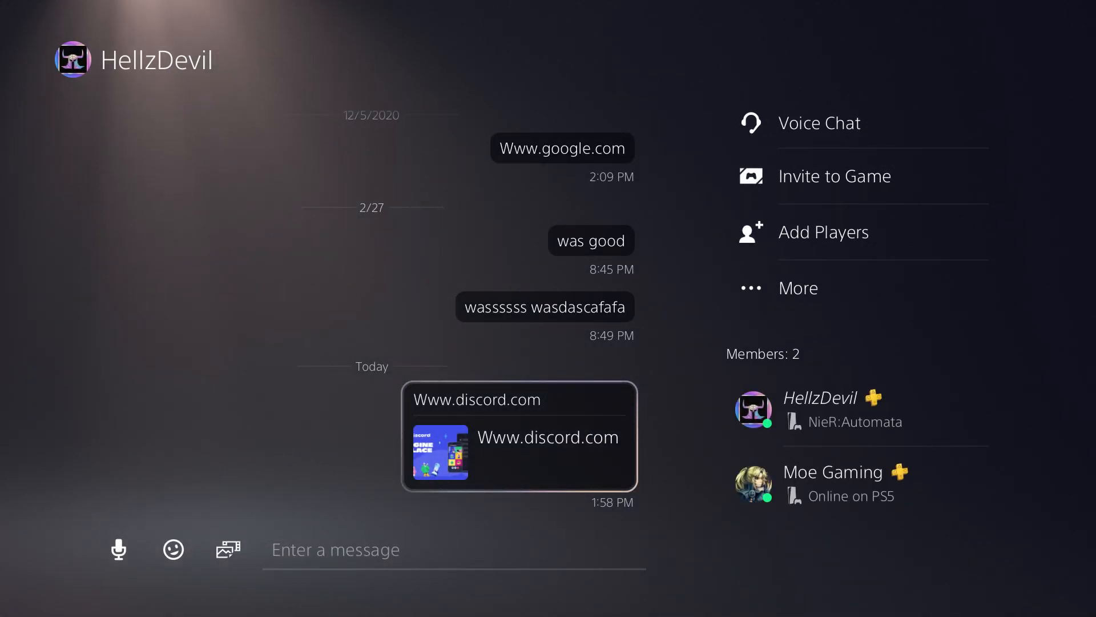
- Launch Discord in the PS5 browser from the link and enter the username Thegamerbros
left_click(547, 437)
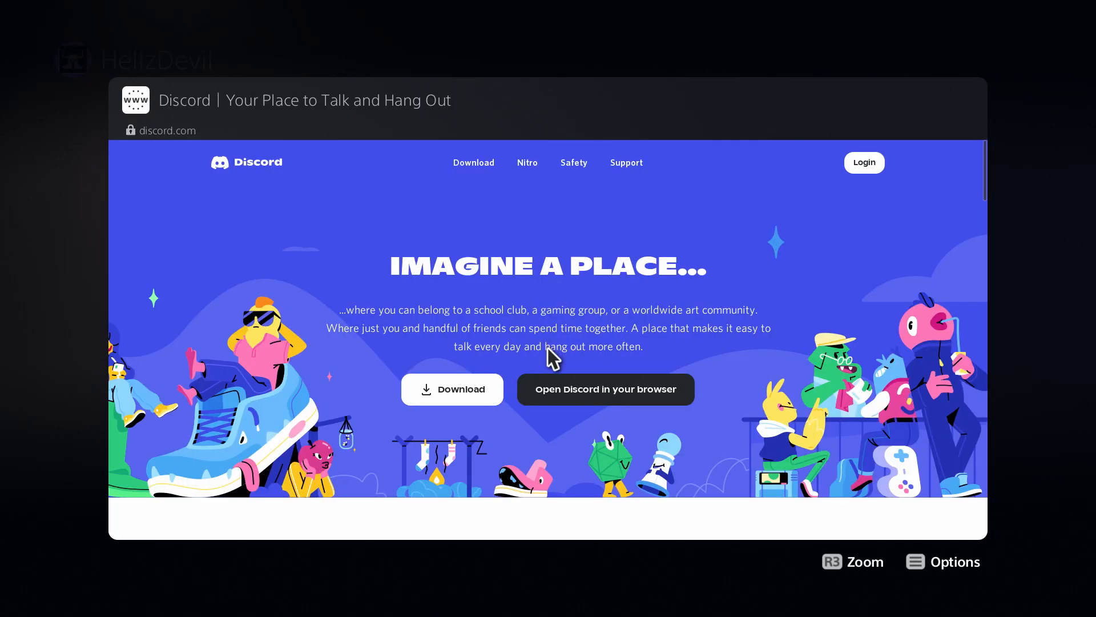
left_click(604, 388)
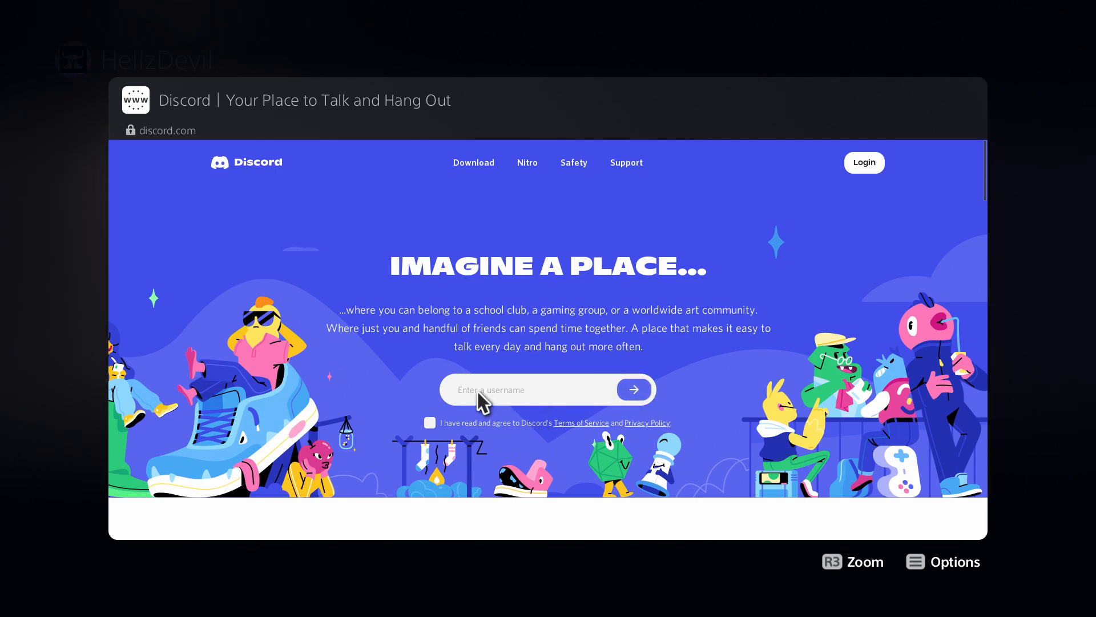
left_click(527, 390)
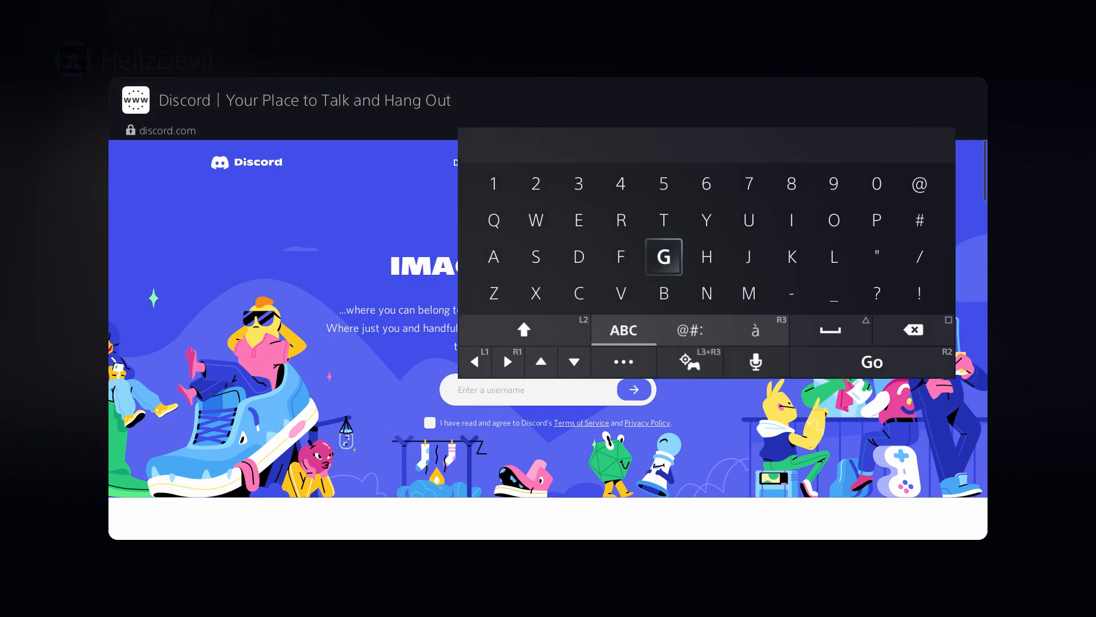
type("hegamer")
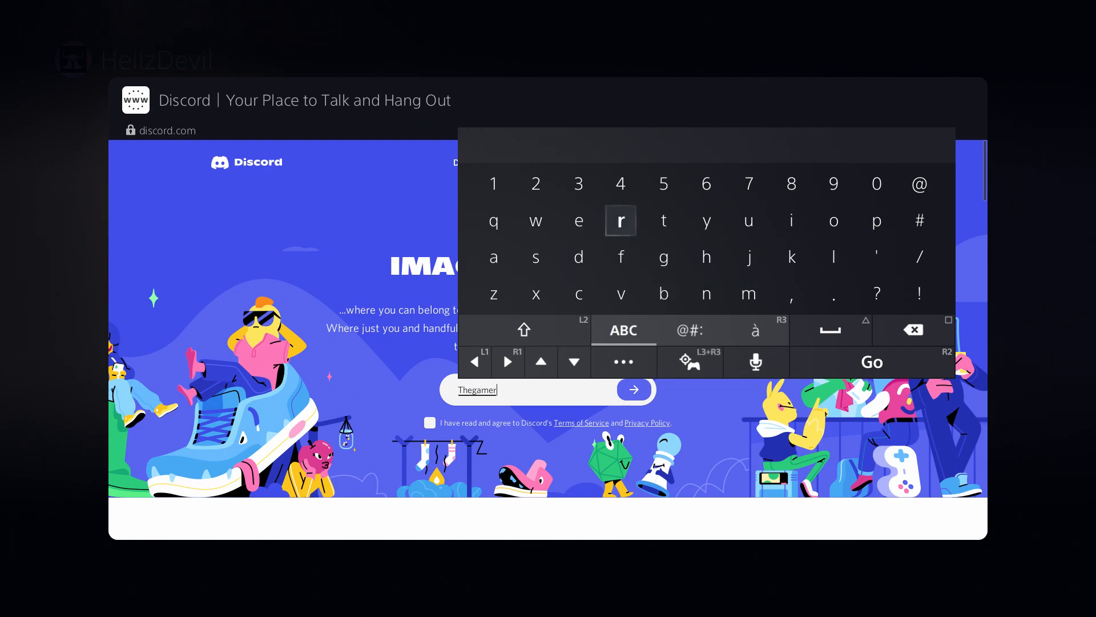
- Confirm the username, agree to the terms of service and submit the guest account
left_click(833, 220)
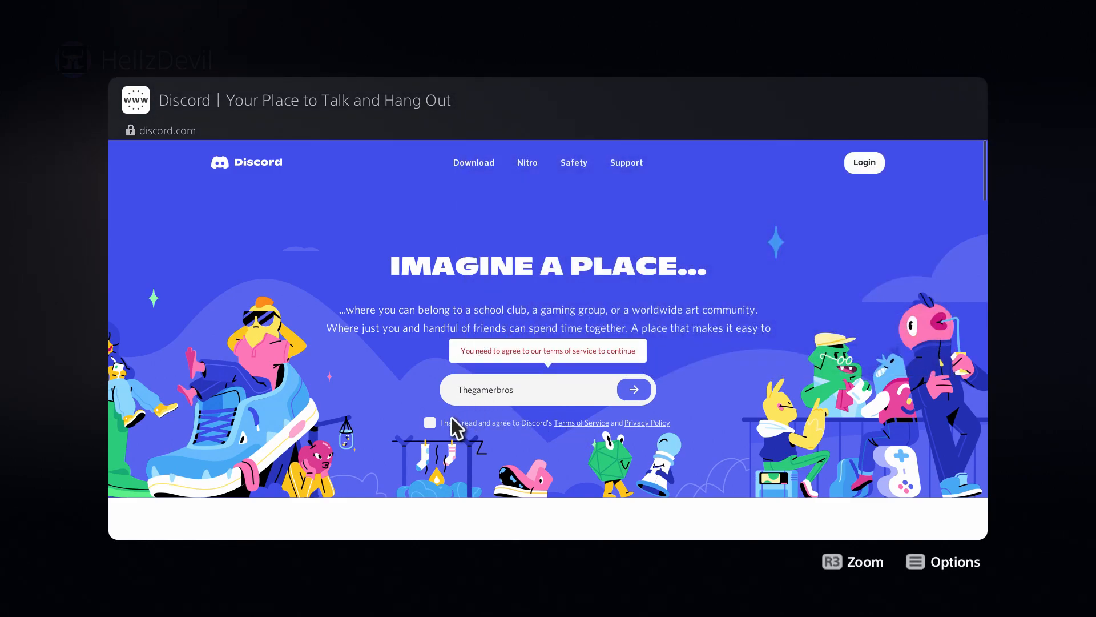
left_click(431, 422)
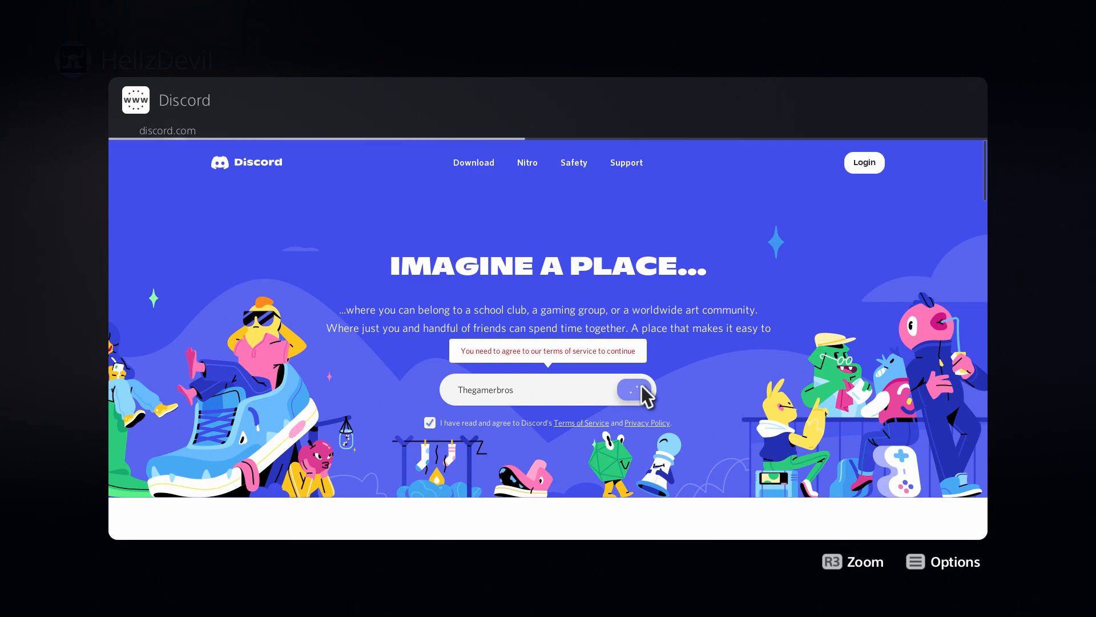
left_click(633, 389)
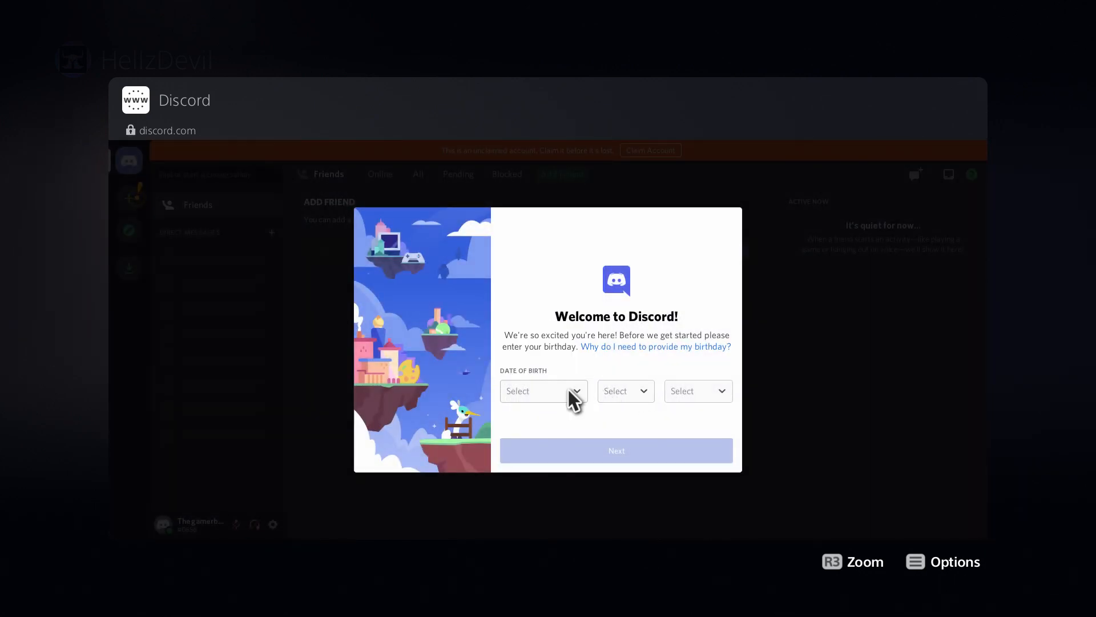
left_click(542, 391)
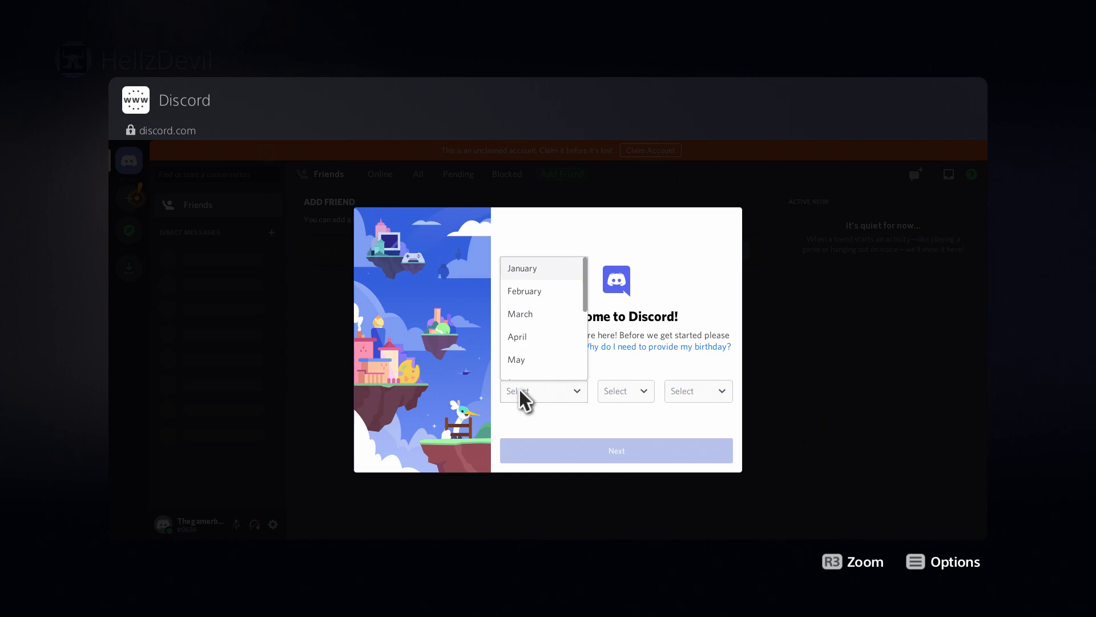
left_click(521, 313)
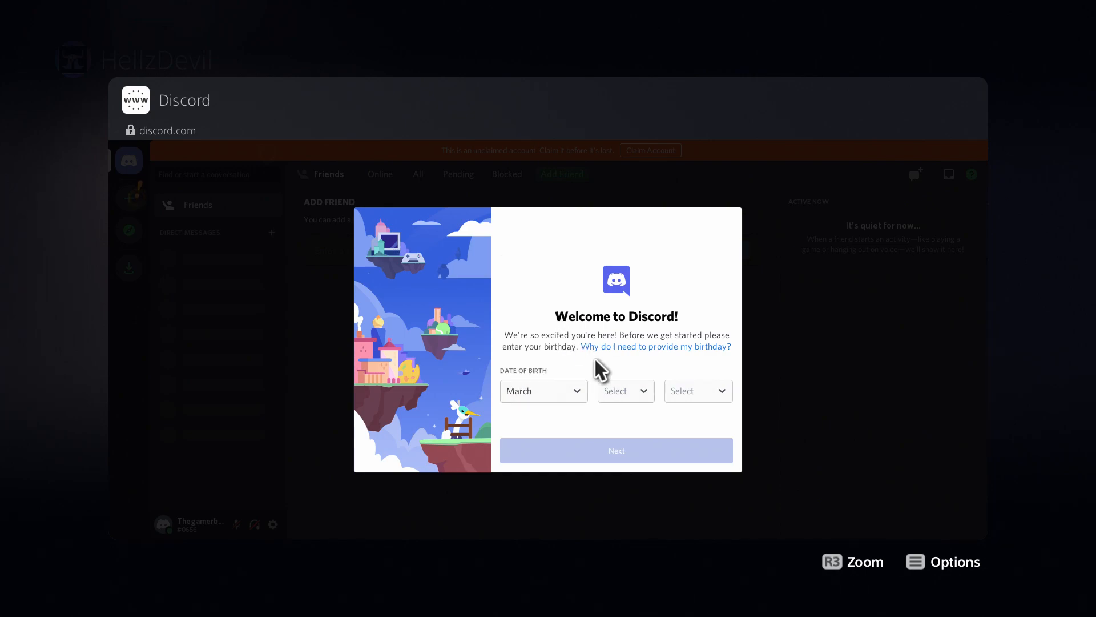
left_click(697, 390)
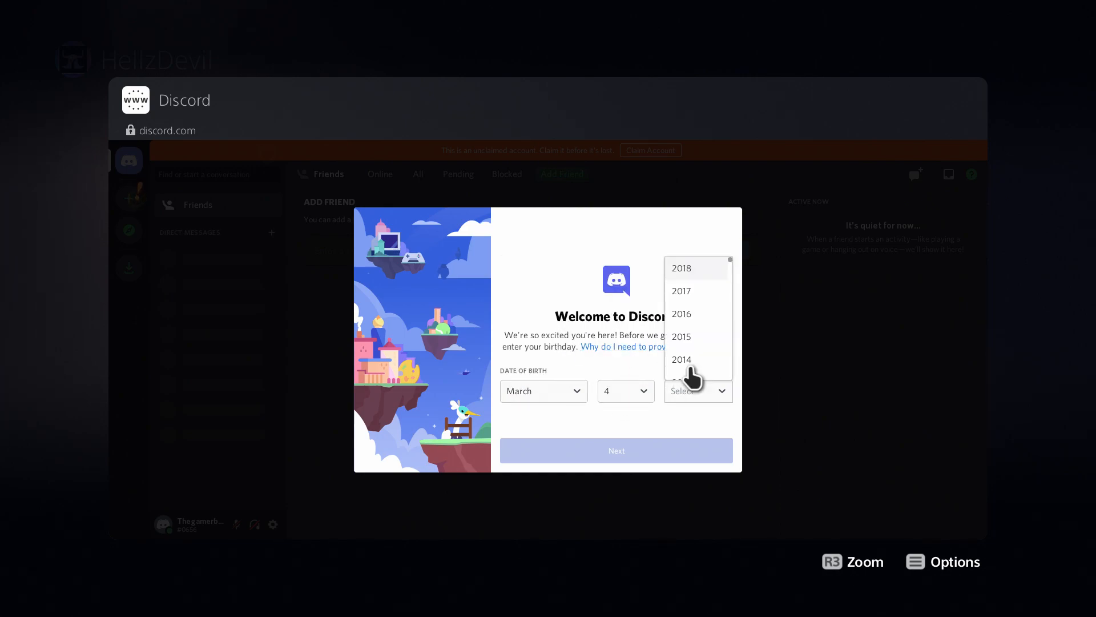
left_click(680, 336)
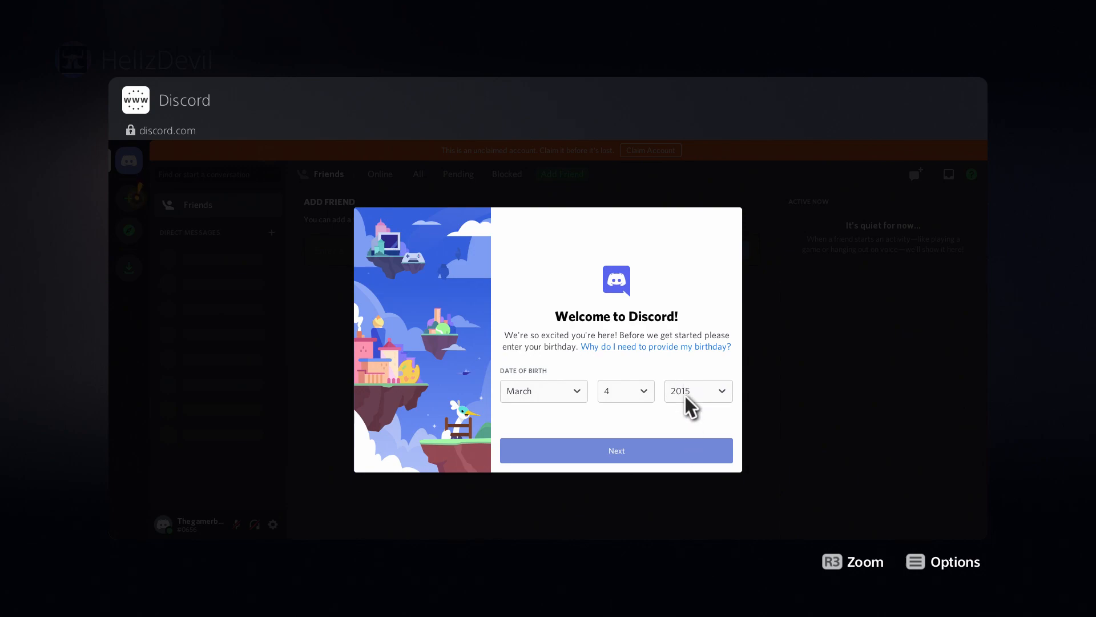
left_click(696, 390)
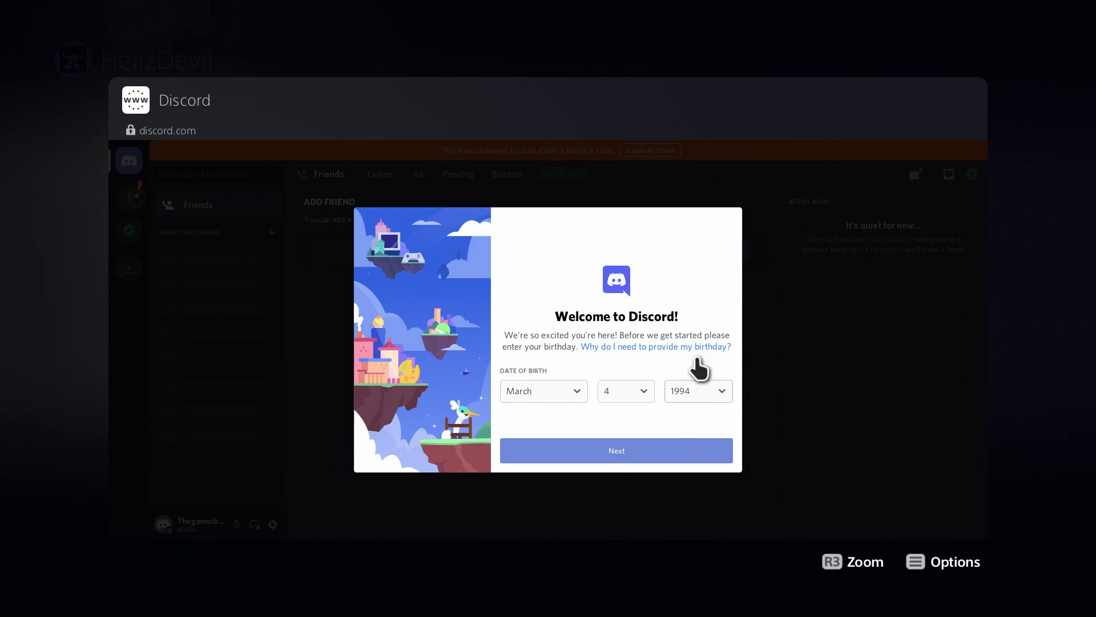
left_click(615, 450)
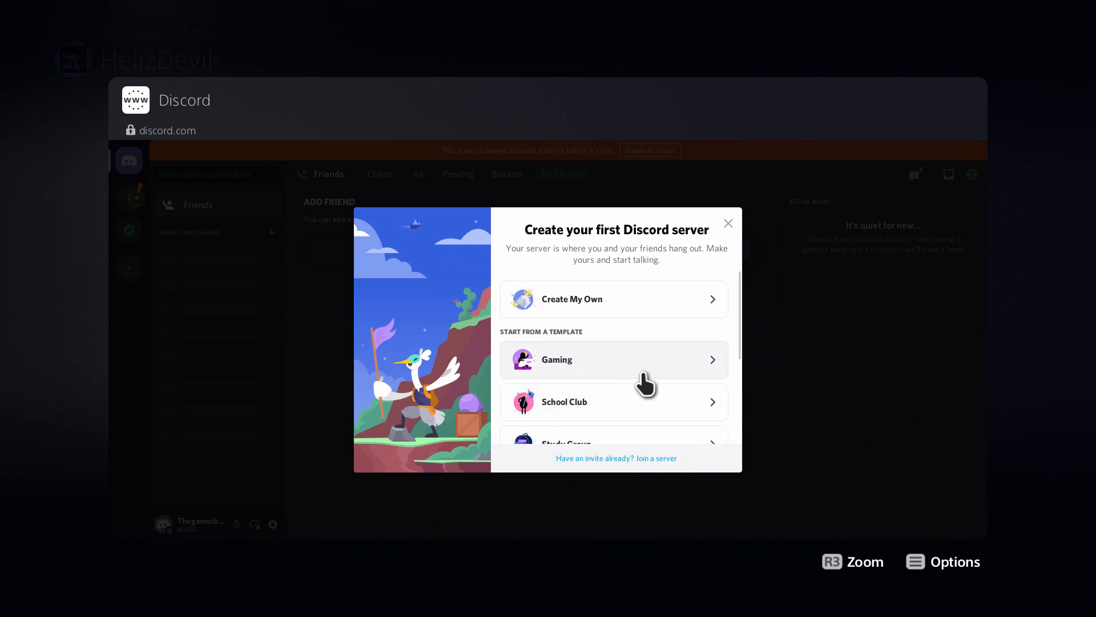
left_click(614, 298)
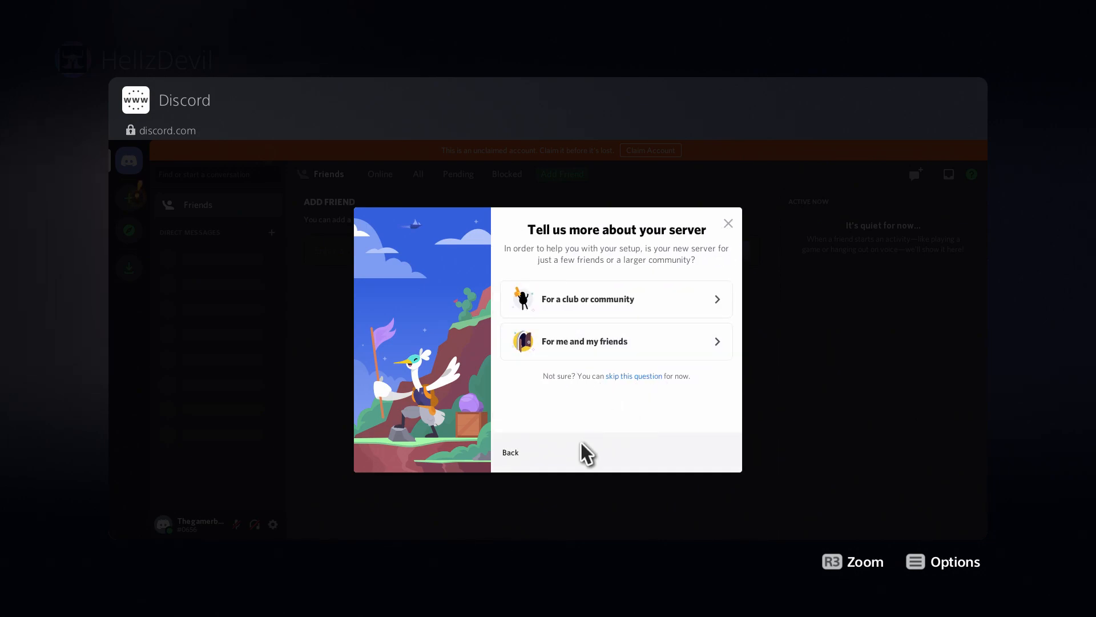
left_click(585, 342)
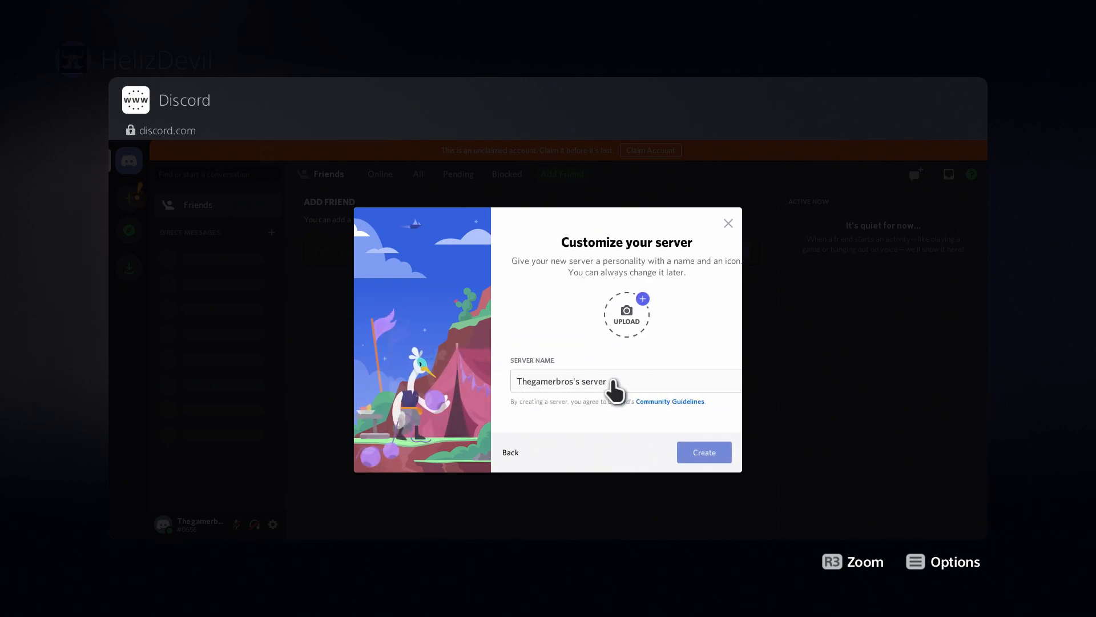
left_click(702, 453)
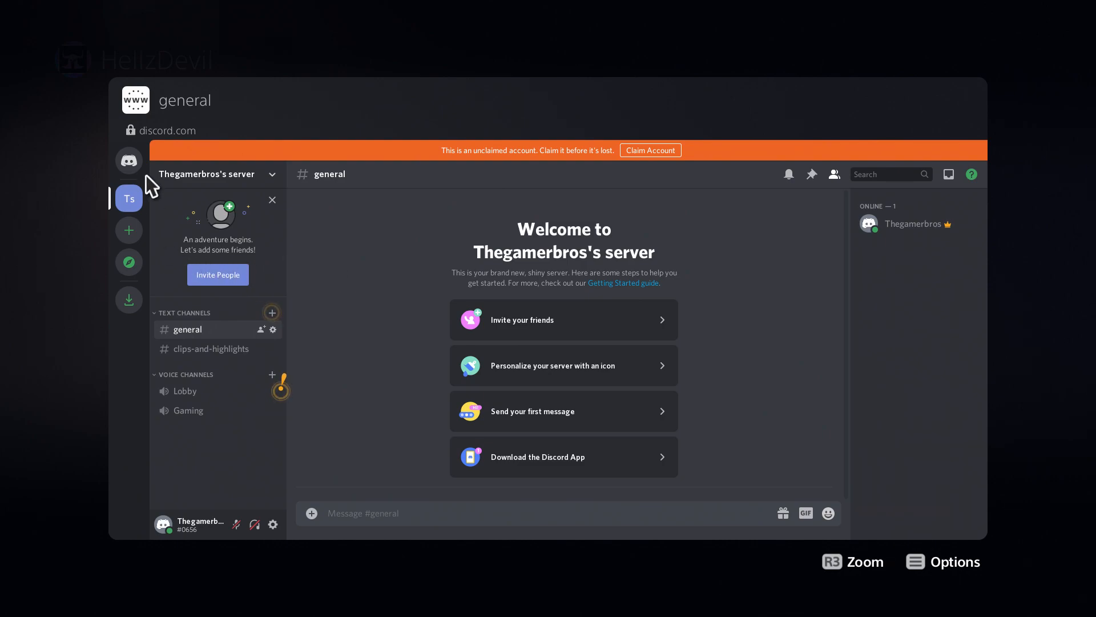
- Return to Discord's home Friends page from the new server
left_click(129, 160)
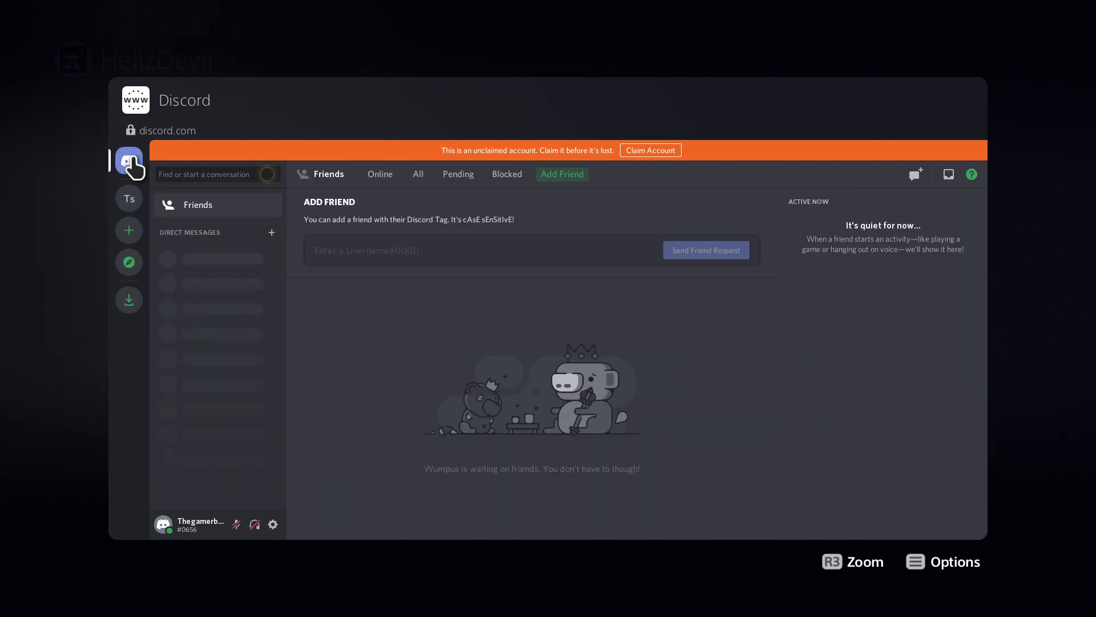